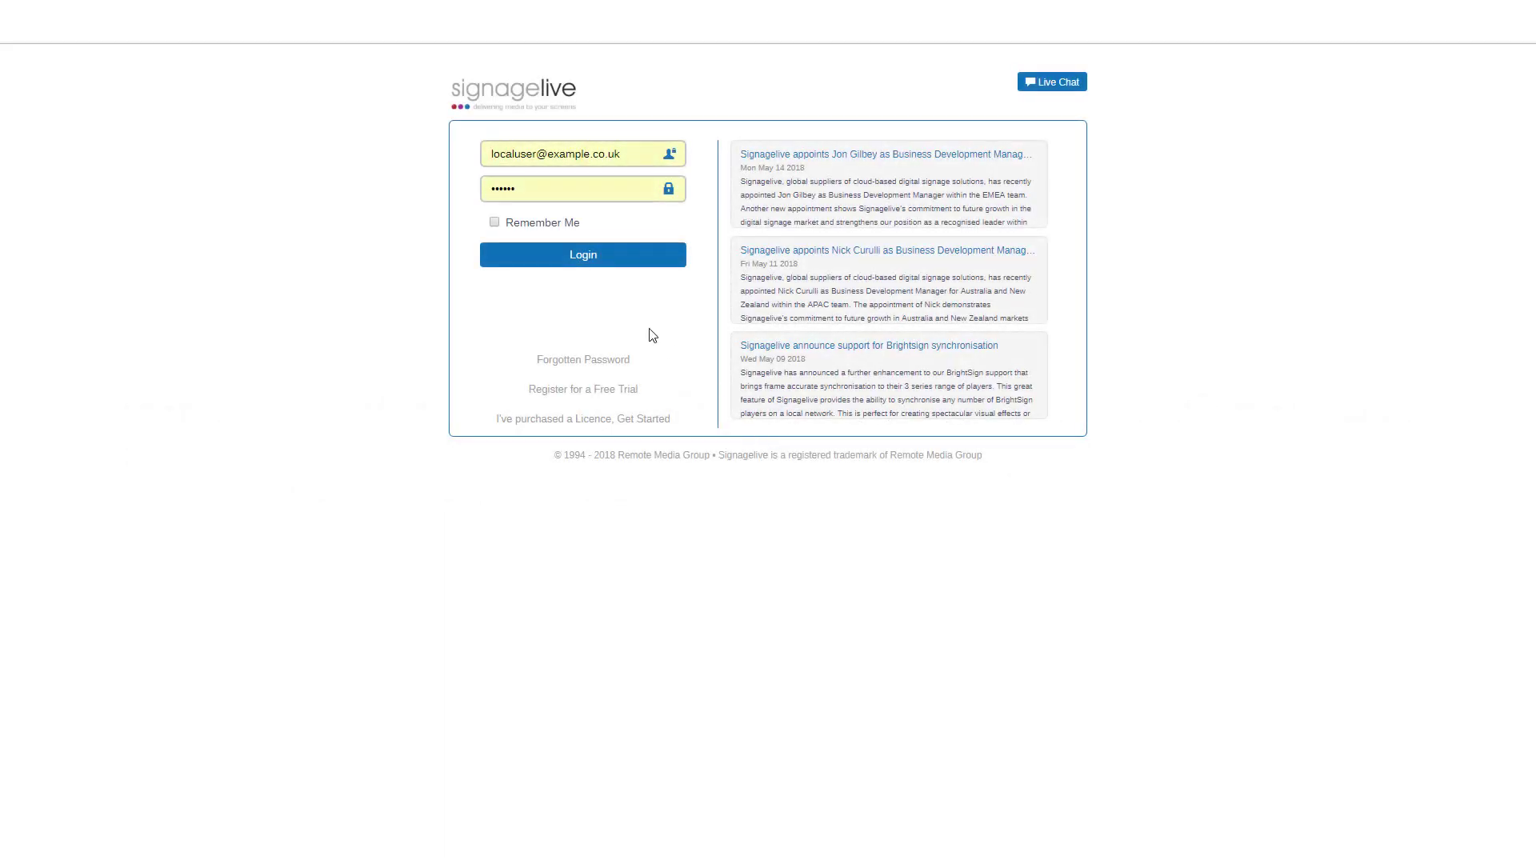
Log in to Signagelive and open the 'Cafe web Local PL' playlist
{"action": "left_click", "coordinate": [581, 255]}
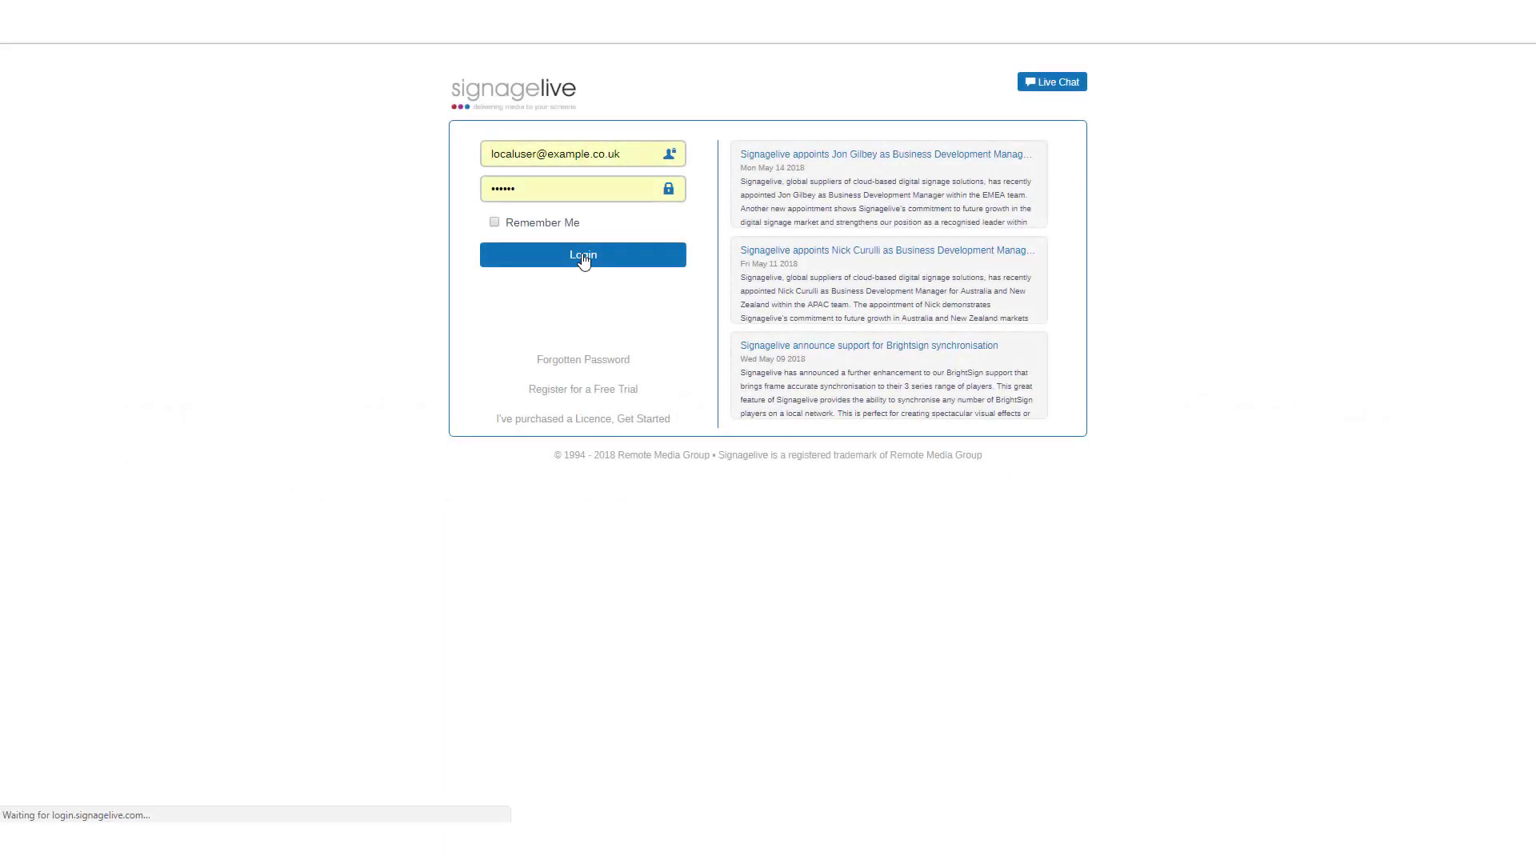
{"action": "left_click", "coordinate": [581, 254]}
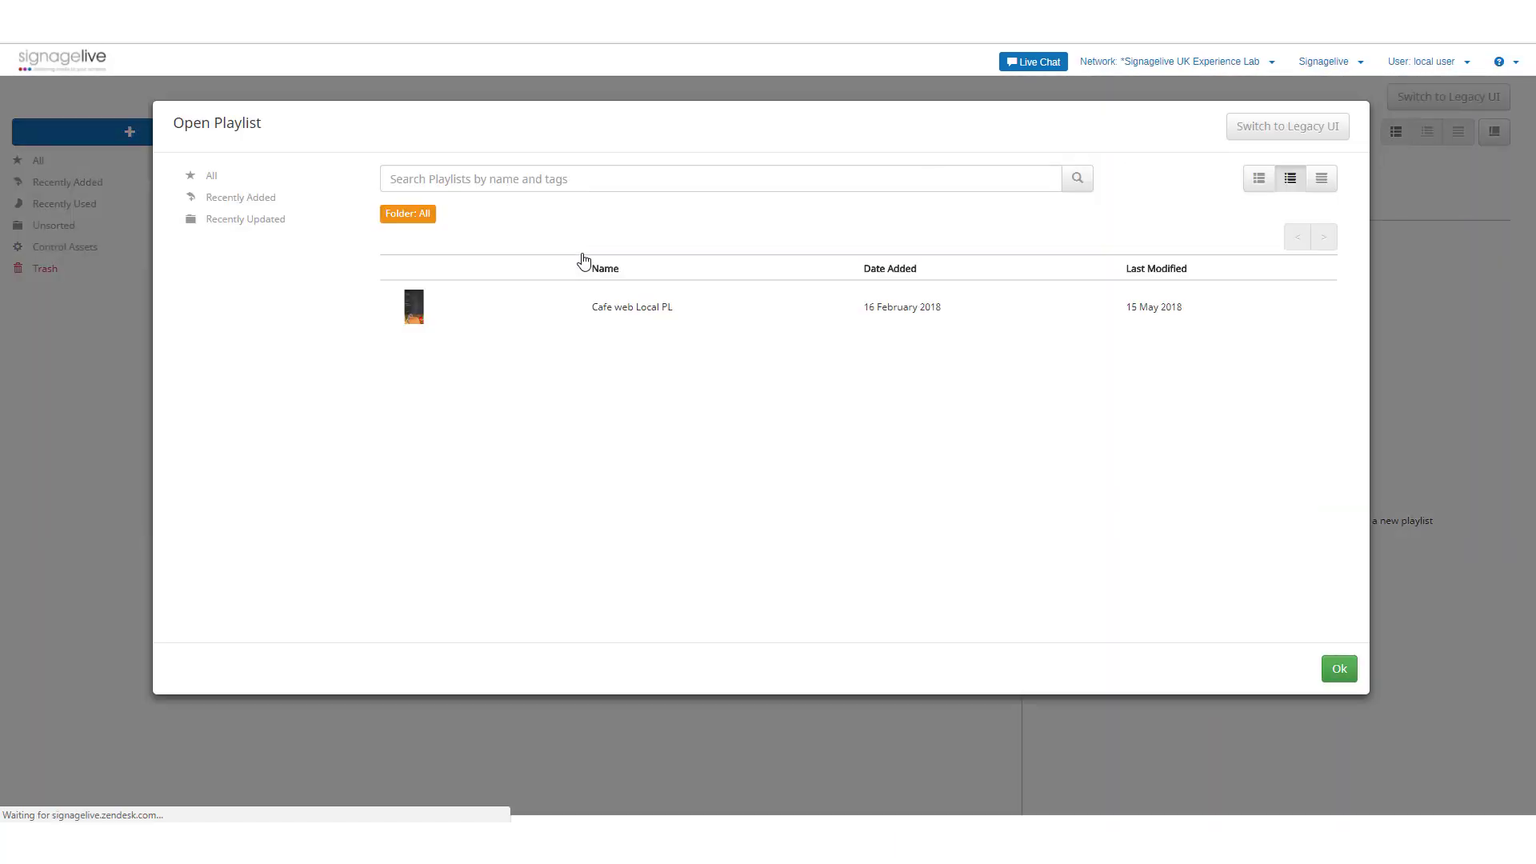
{"action": "left_click", "coordinate": [632, 306]}
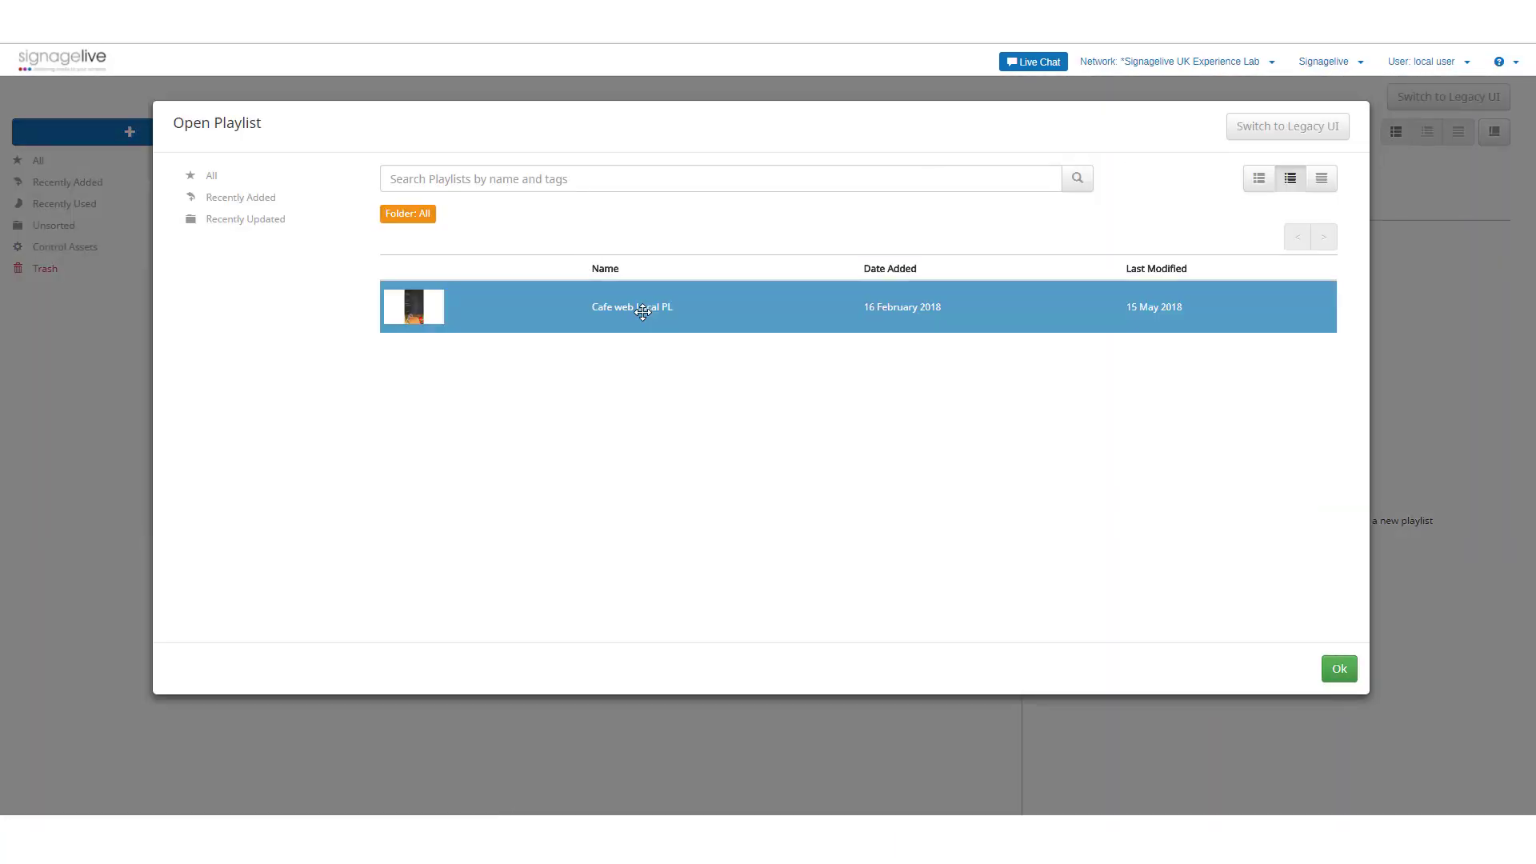
{"action": "left_click", "coordinate": [1338, 669]}
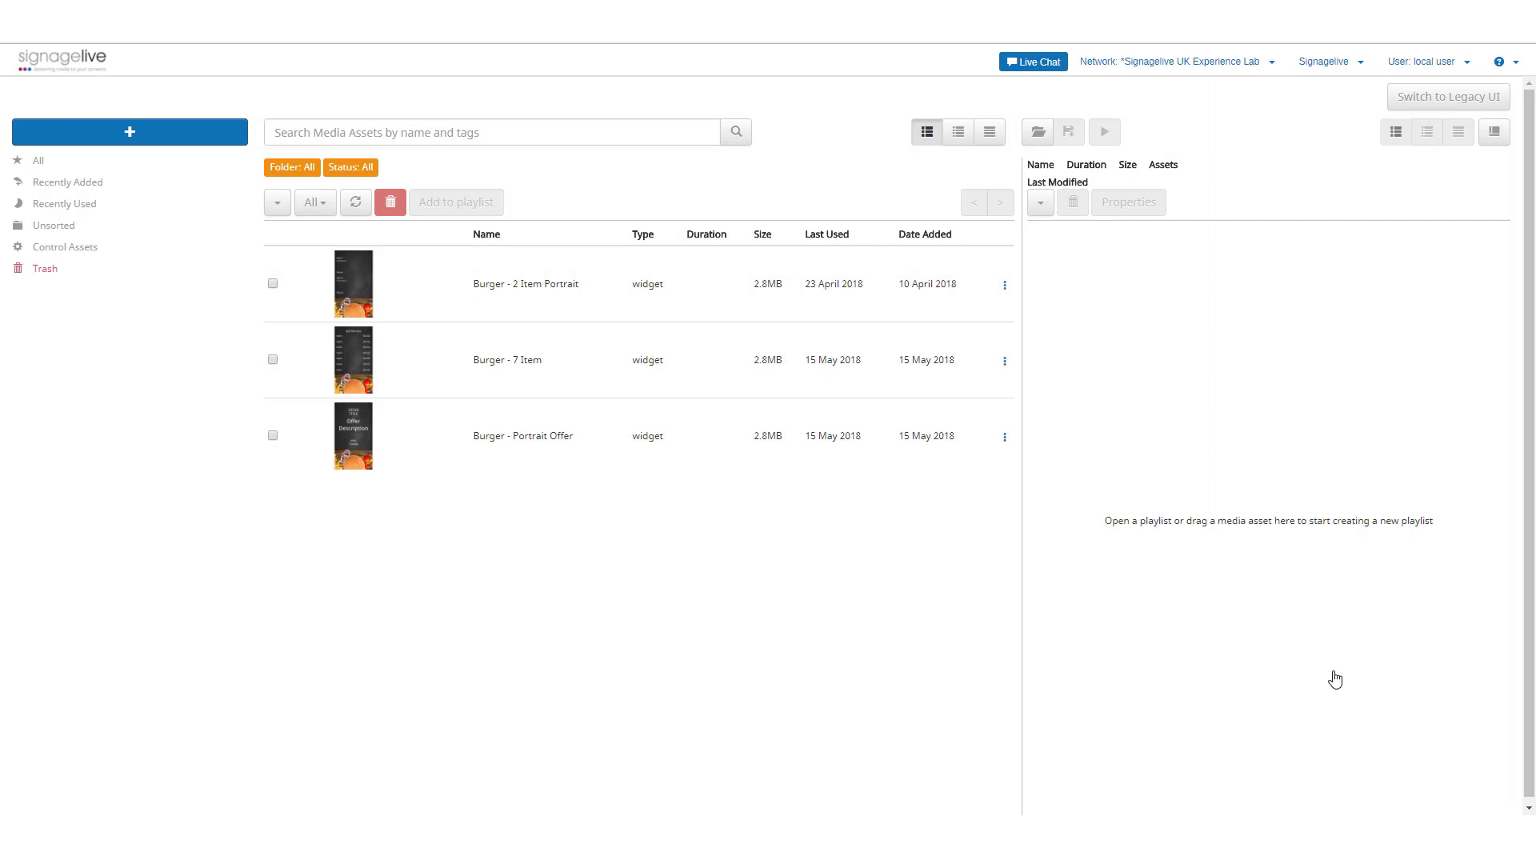
Load the playlist's three Burger widgets and show the add-media menu
{"action": "left_click", "coordinate": [1035, 132]}
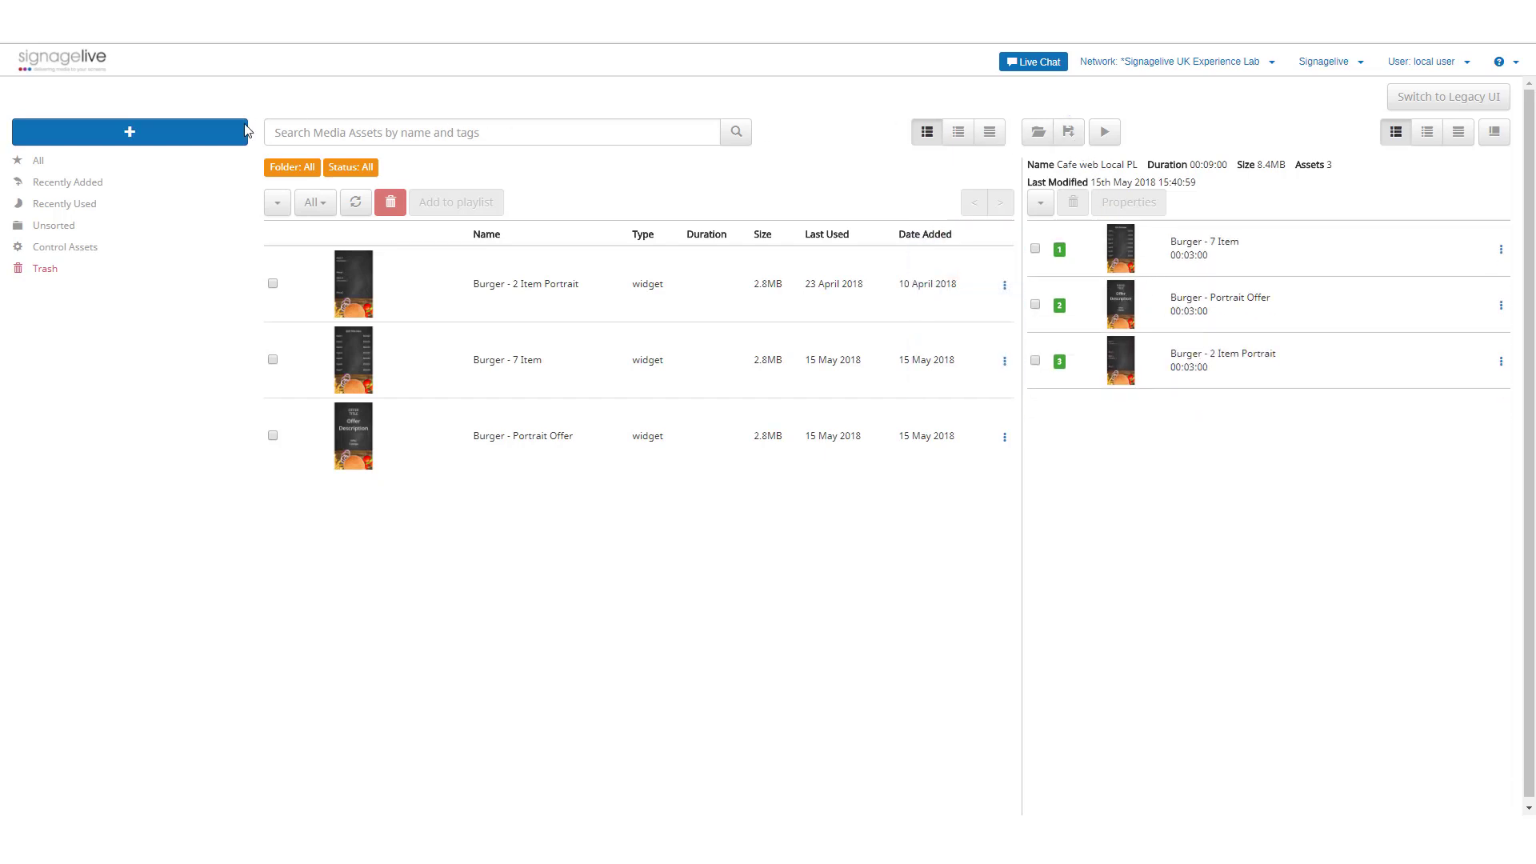
{"action": "left_click", "coordinate": [128, 131]}
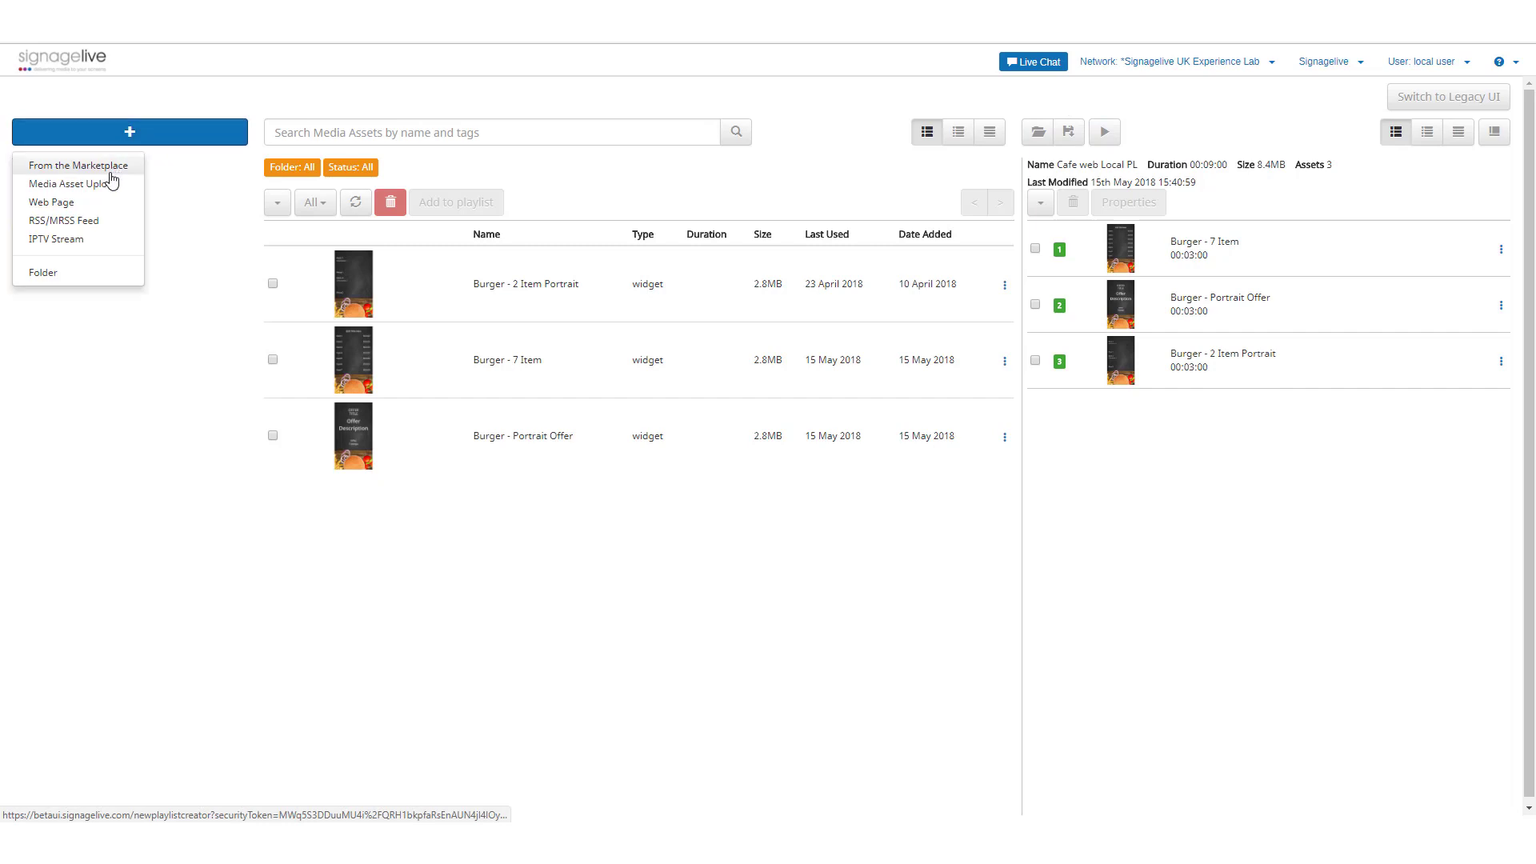
{"action": "mouse_move", "coordinate": [101, 244]}
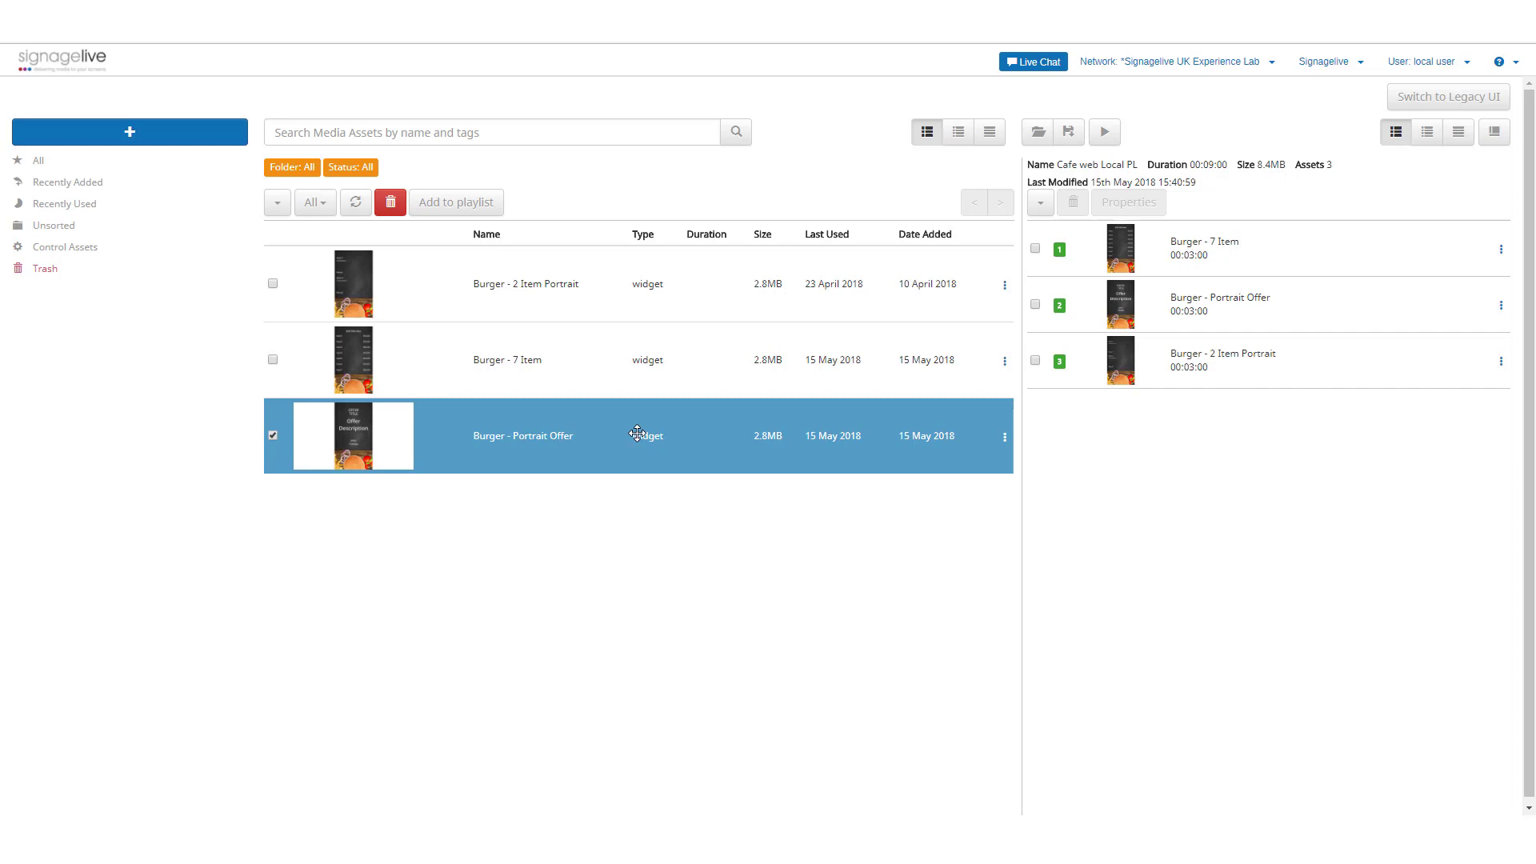
{"action": "mouse_move", "coordinate": [1203, 247]}
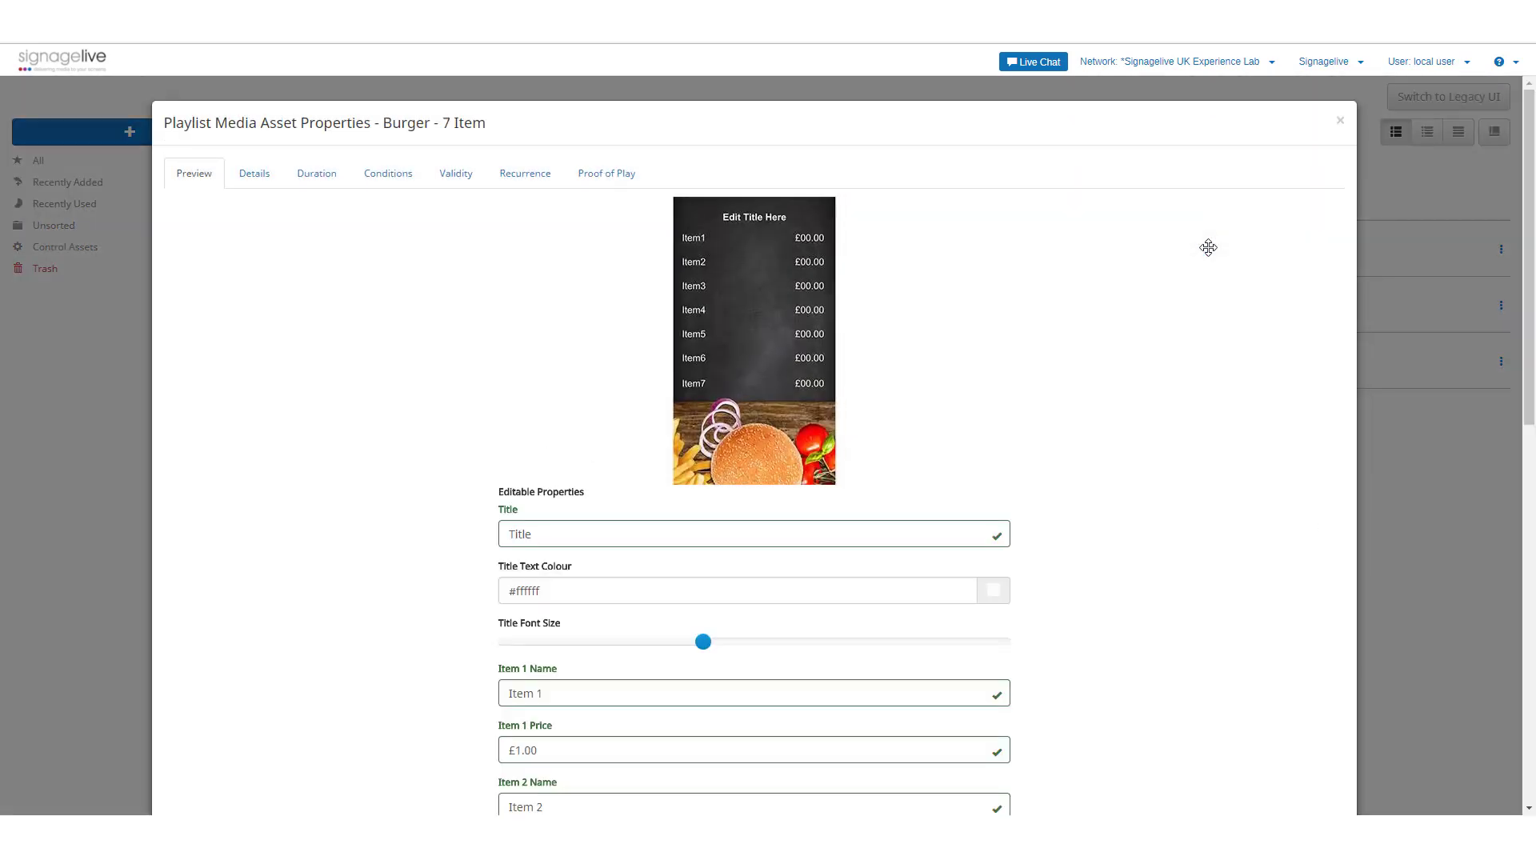
Set the Burger - 7 Item asset's duration to 02 minutes
{"action": "scroll", "scroll_direction": "down", "scroll_amount": 3}
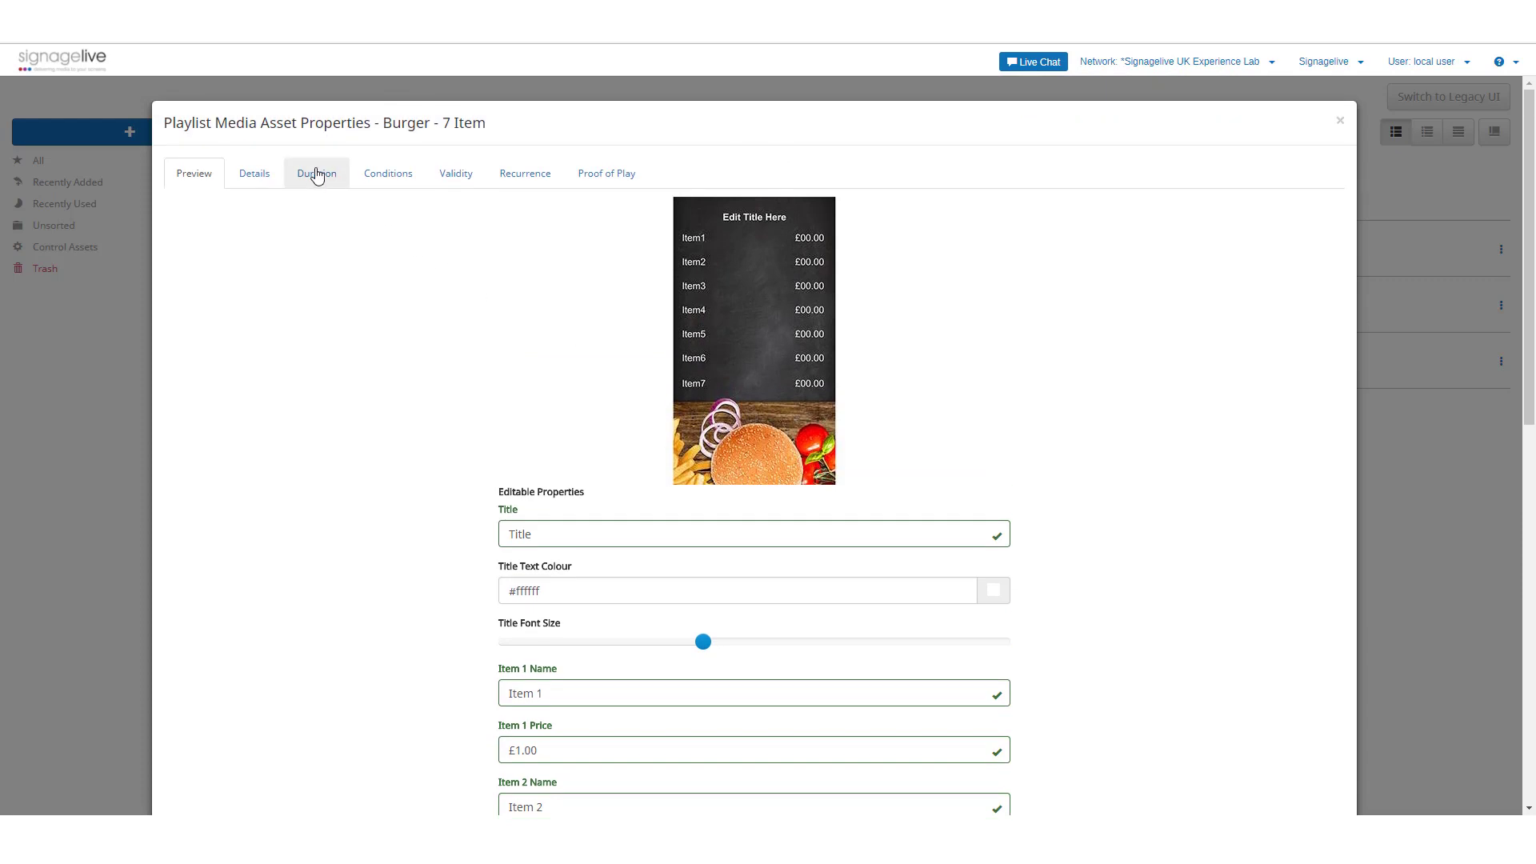
{"action": "left_click", "coordinate": [315, 174]}
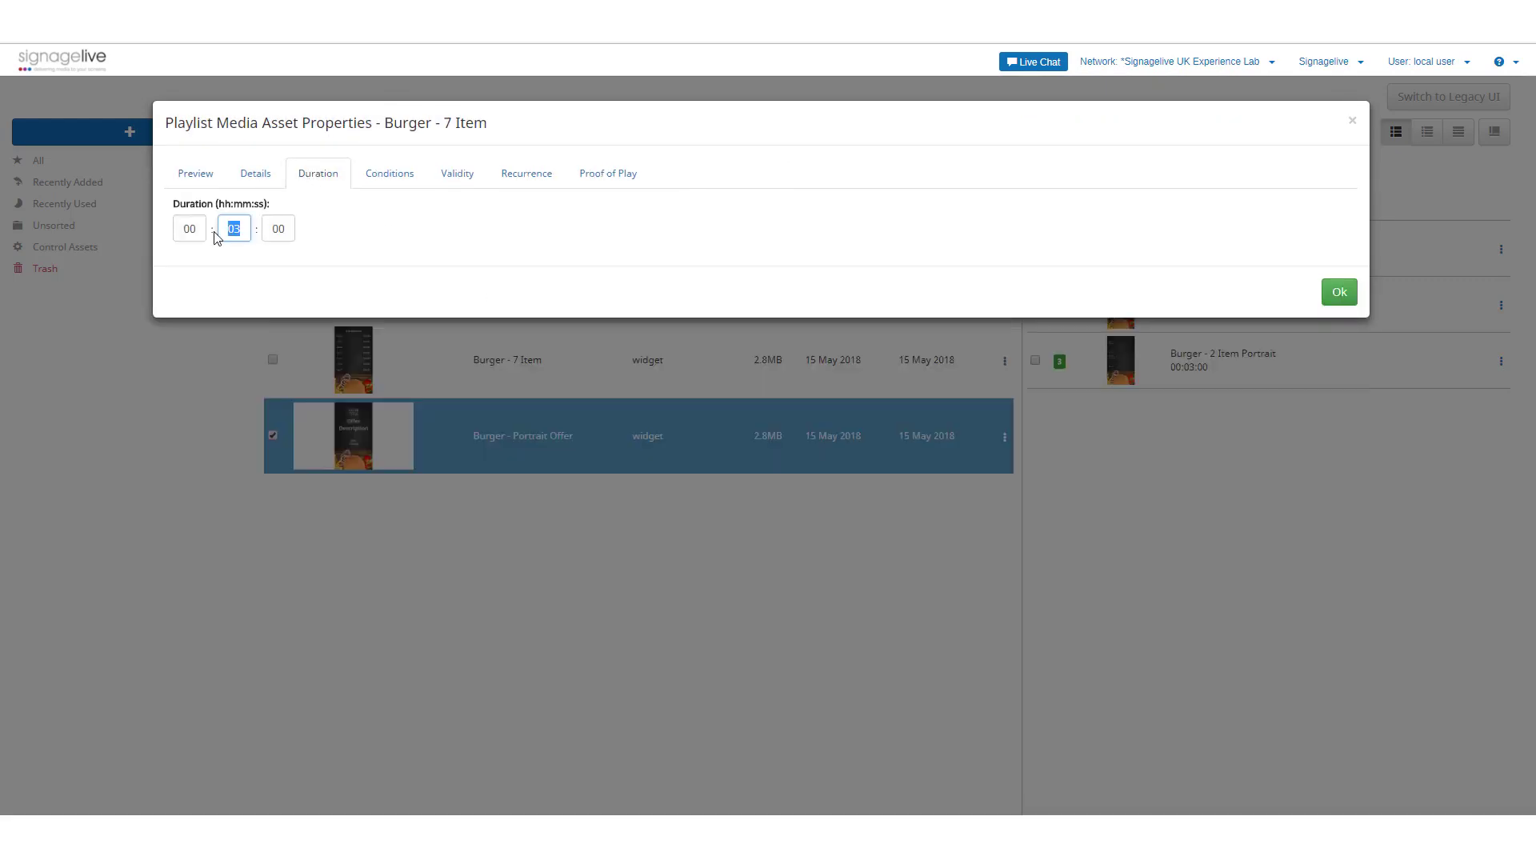
{"action": "type", "text": "02"}
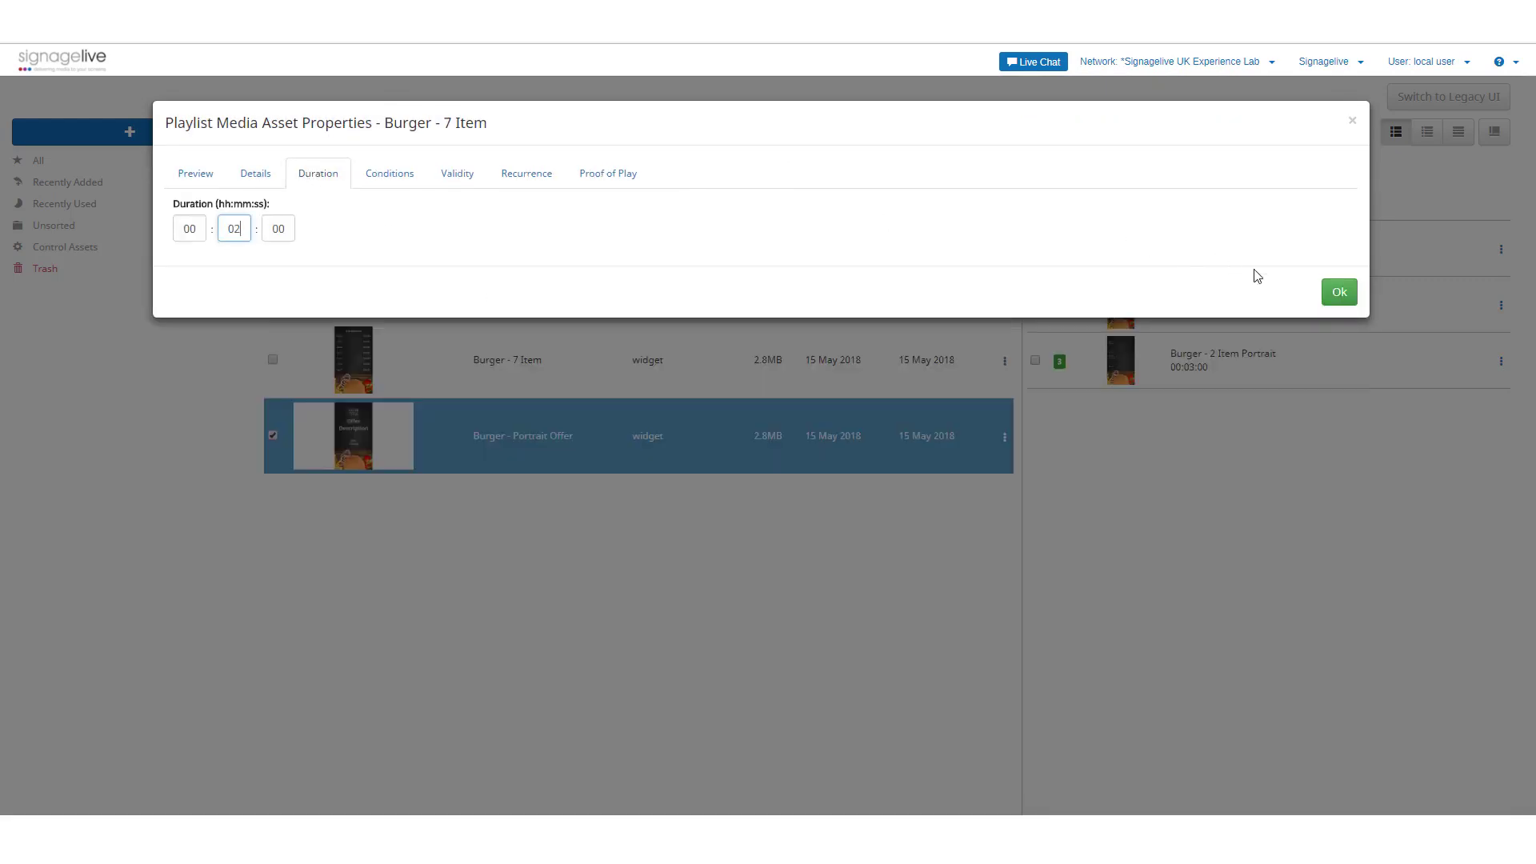
{"action": "left_click", "coordinate": [1339, 291]}
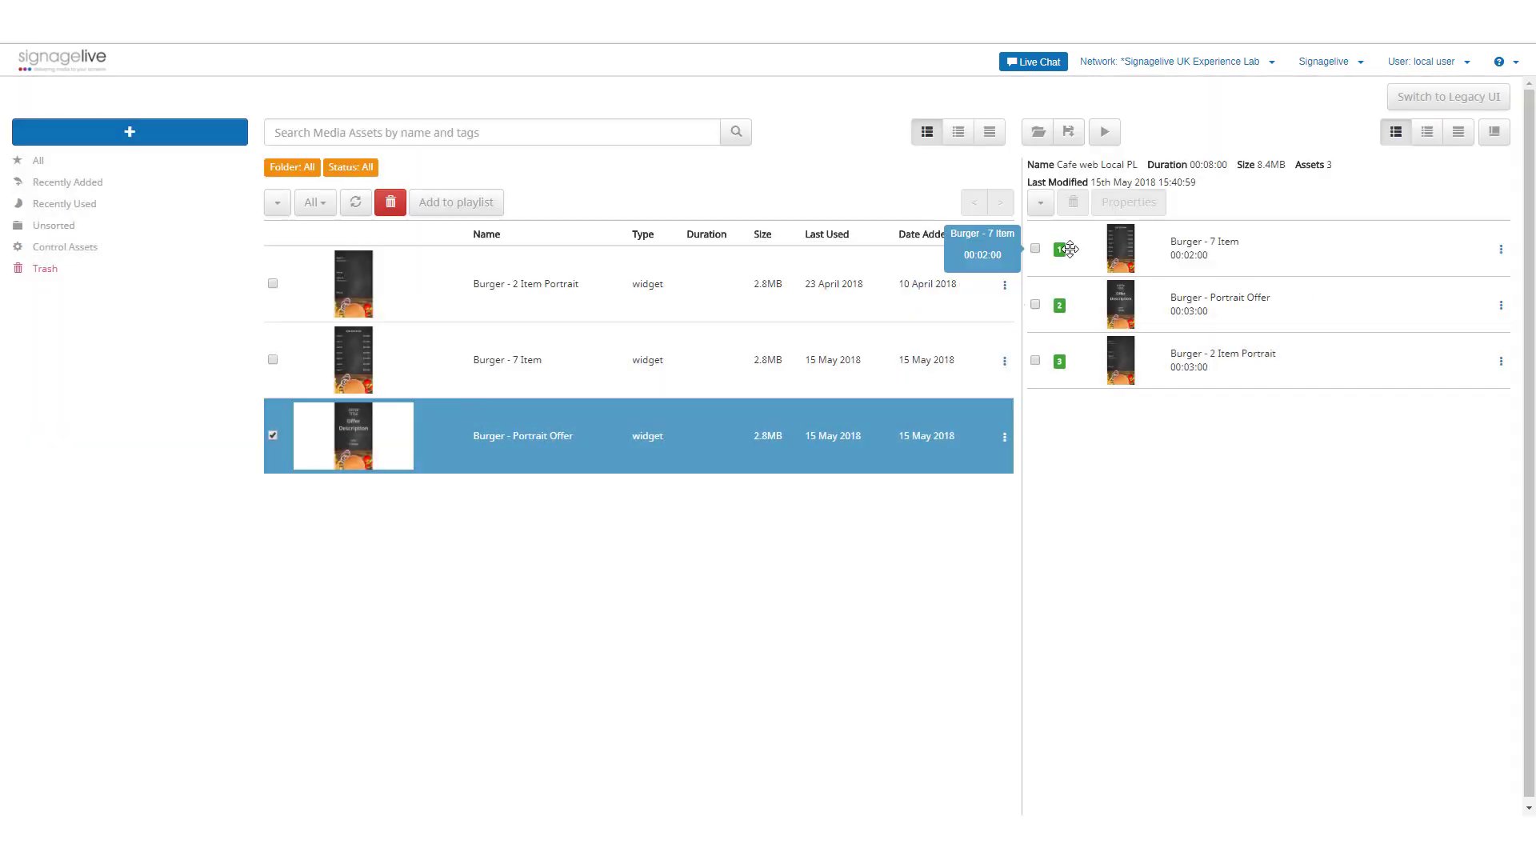
Open the checked assets' shared Validity properties and the Valid From calendar
{"action": "left_click", "coordinate": [1127, 202]}
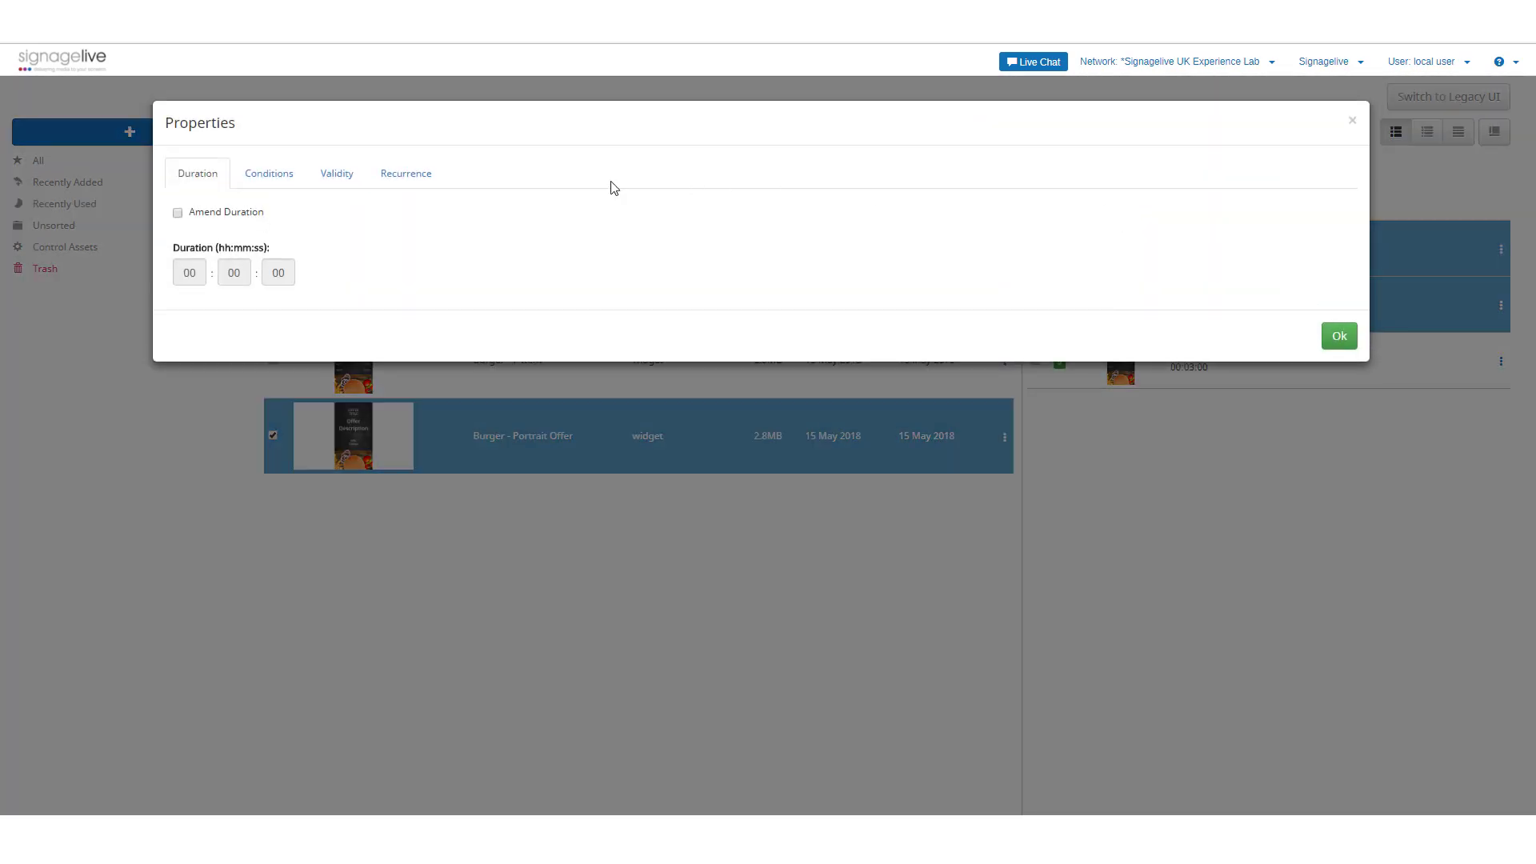
{"action": "left_click", "coordinate": [336, 174]}
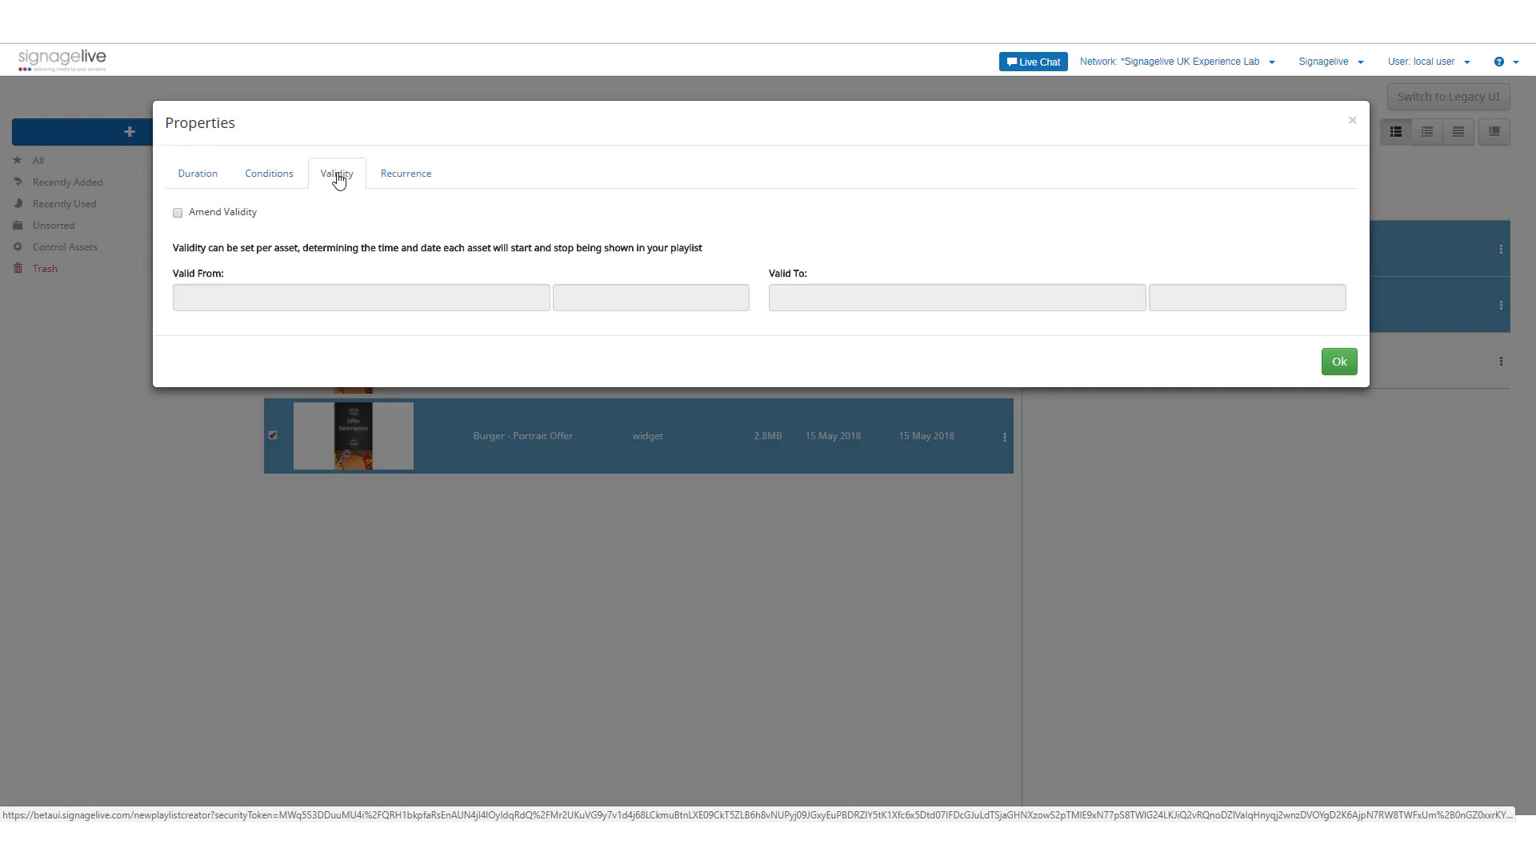
{"action": "left_click", "coordinate": [361, 297]}
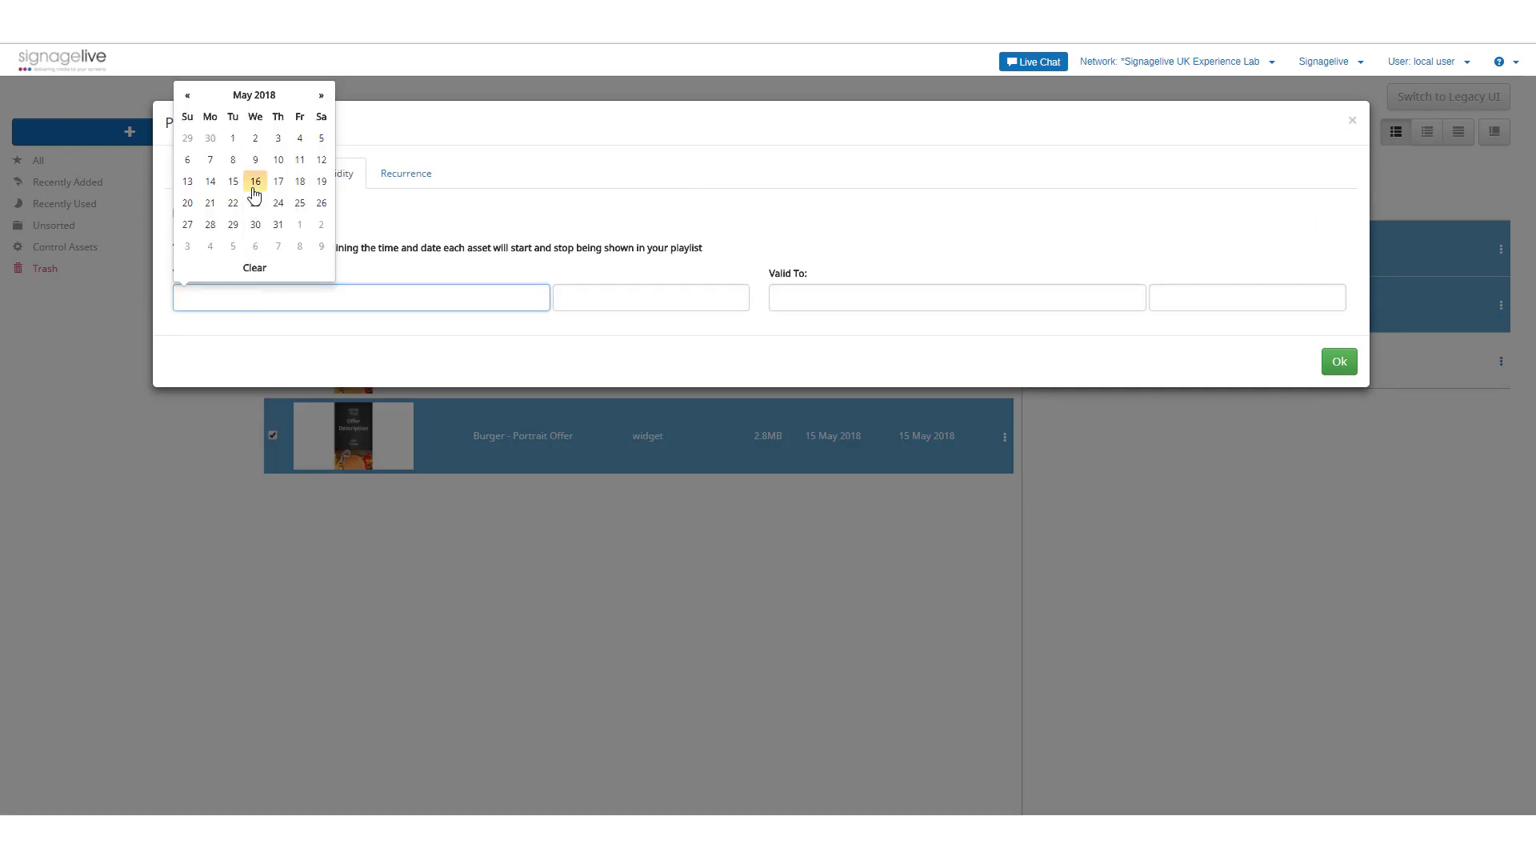